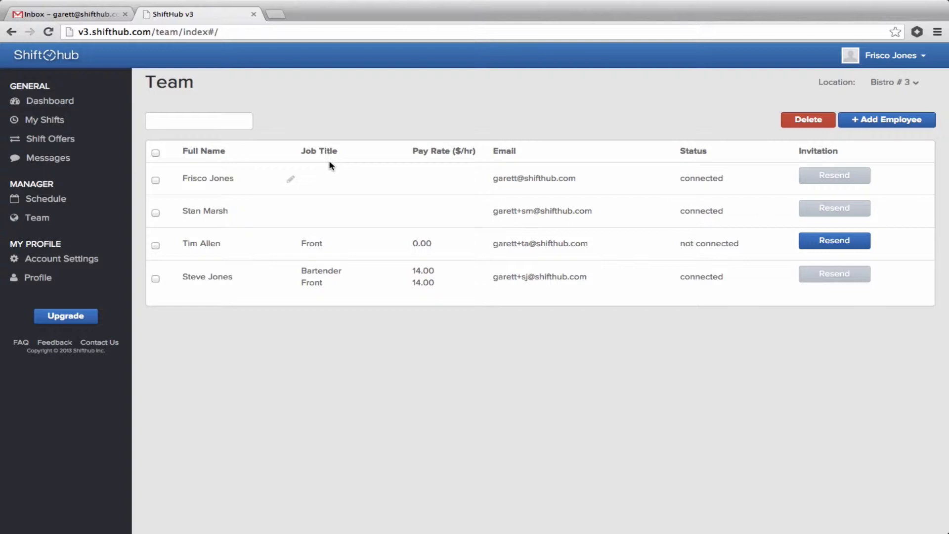
pyautogui.click(44, 199)
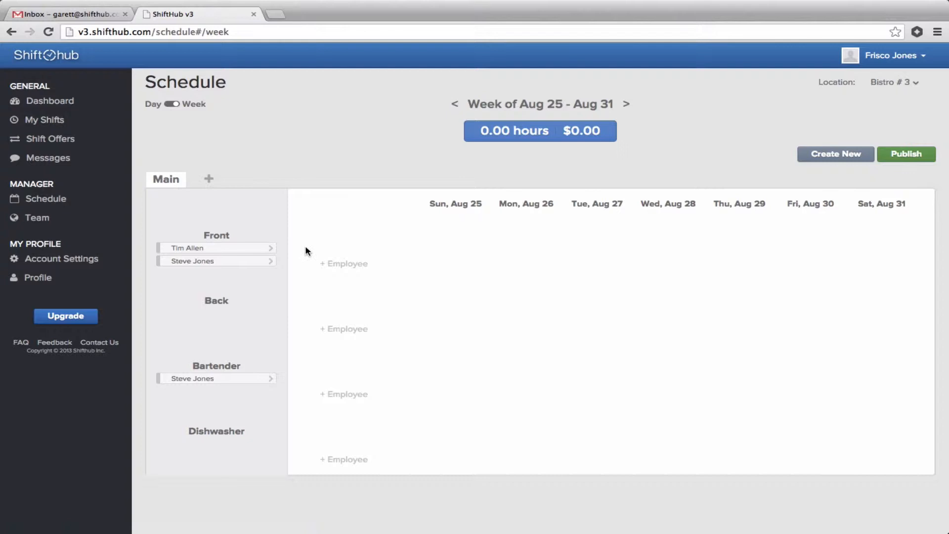
pyautogui.moveTo(253, 237)
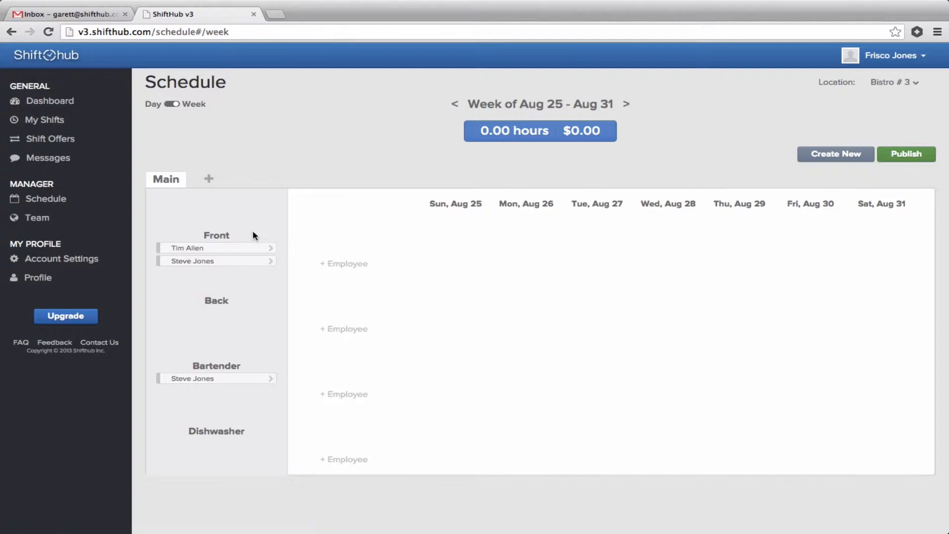
pyautogui.moveTo(260, 369)
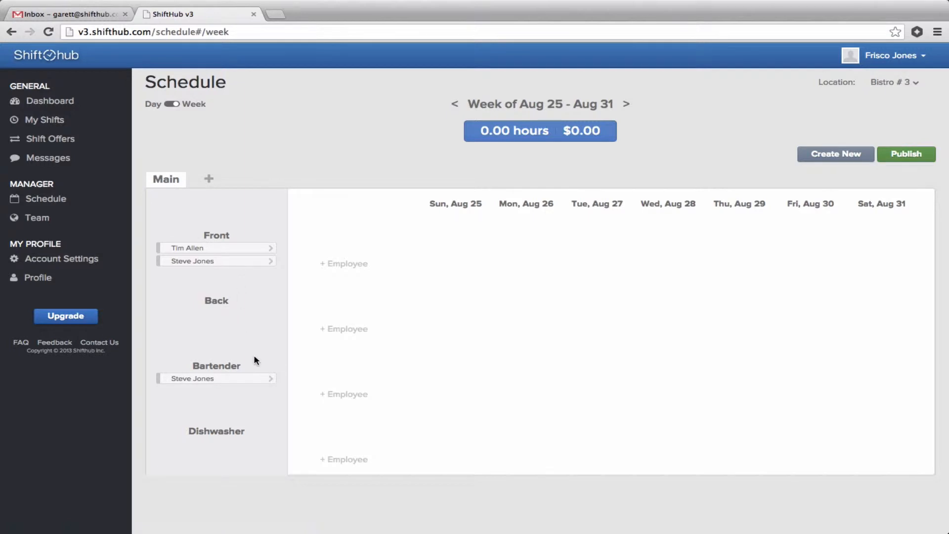
pyautogui.moveTo(255, 336)
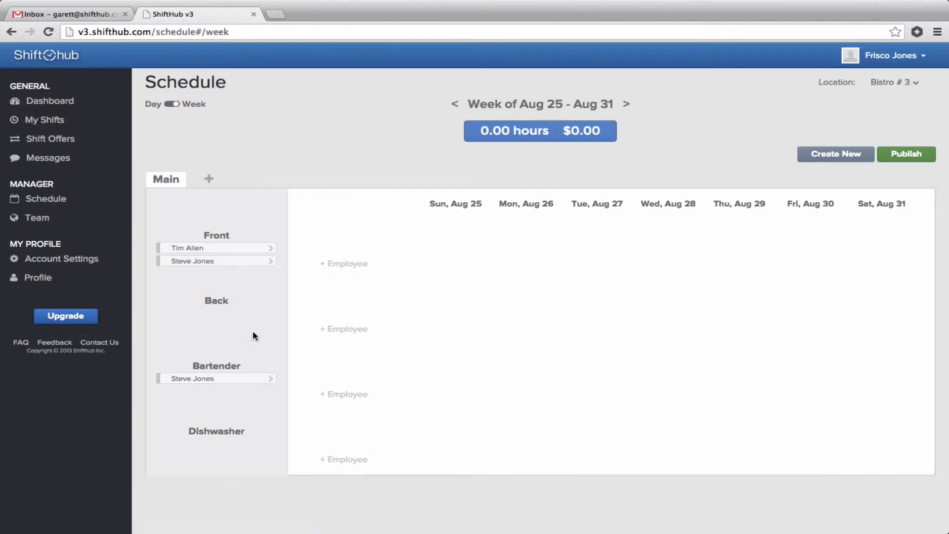
pyautogui.moveTo(269, 277)
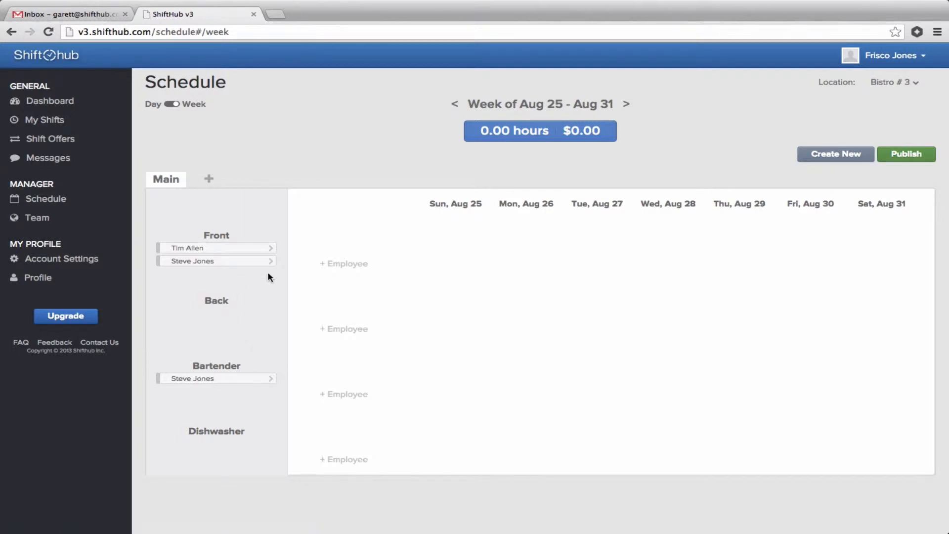
pyautogui.moveTo(253, 258)
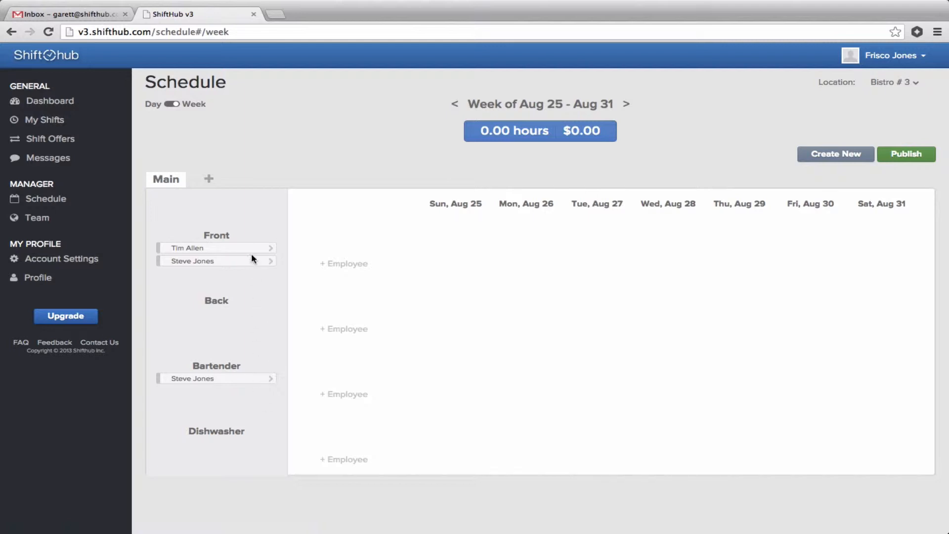
pyautogui.moveTo(82, 237)
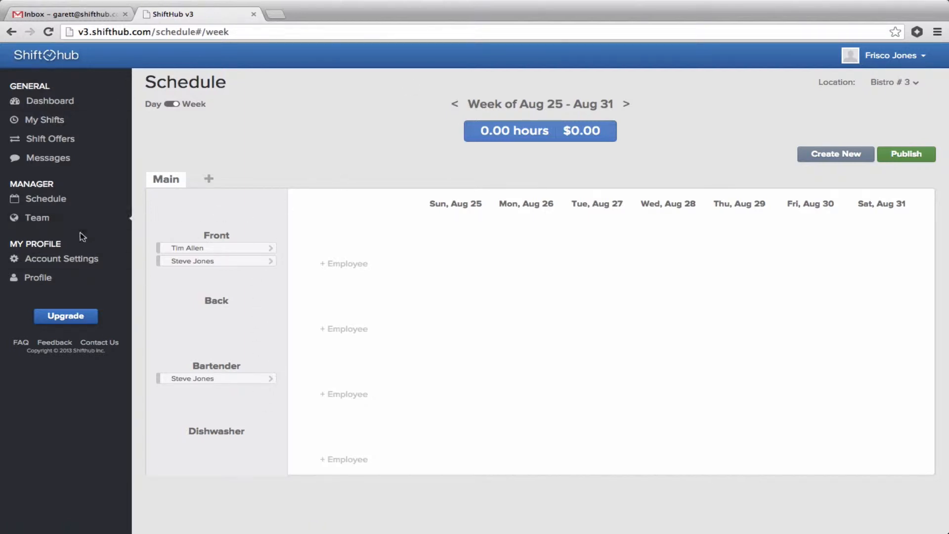
# Go back to the Team list and start a blank add-employee entry.
pyautogui.click(37, 218)
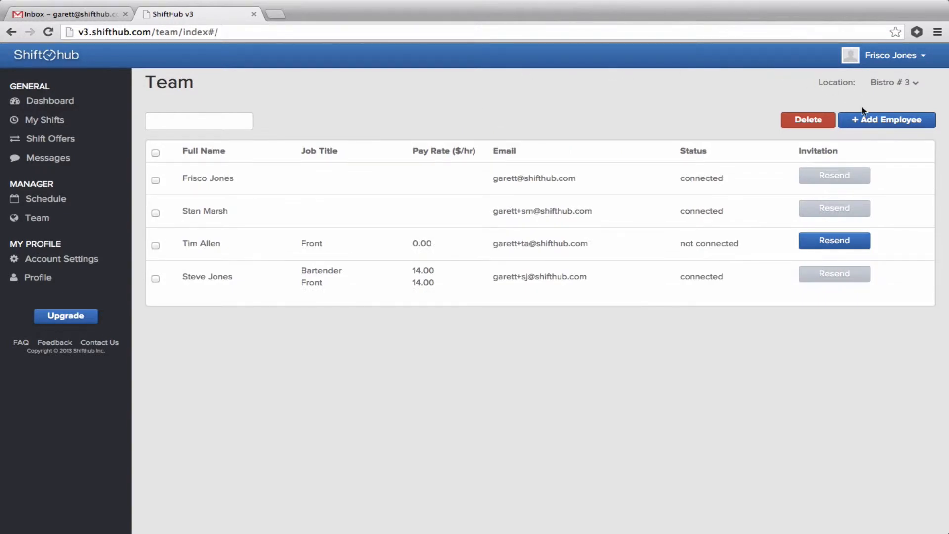
pyautogui.click(886, 120)
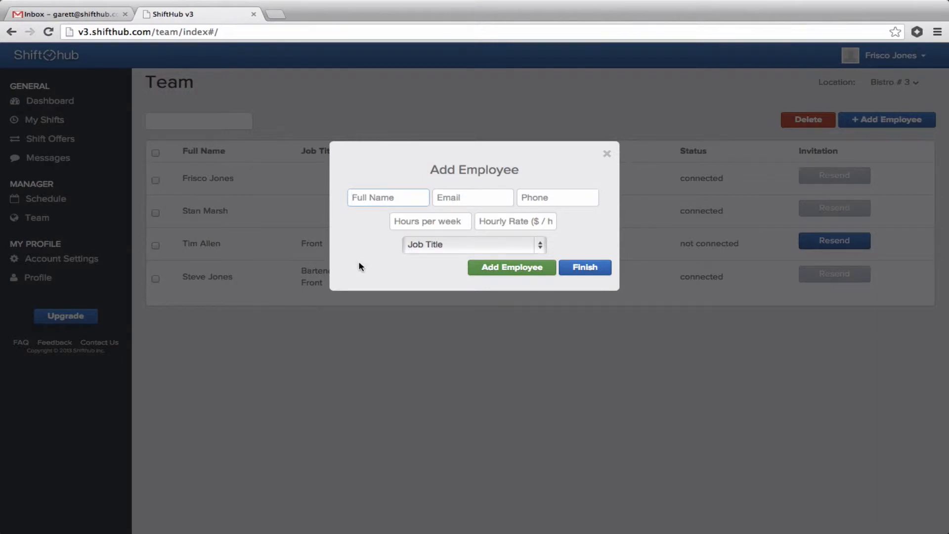
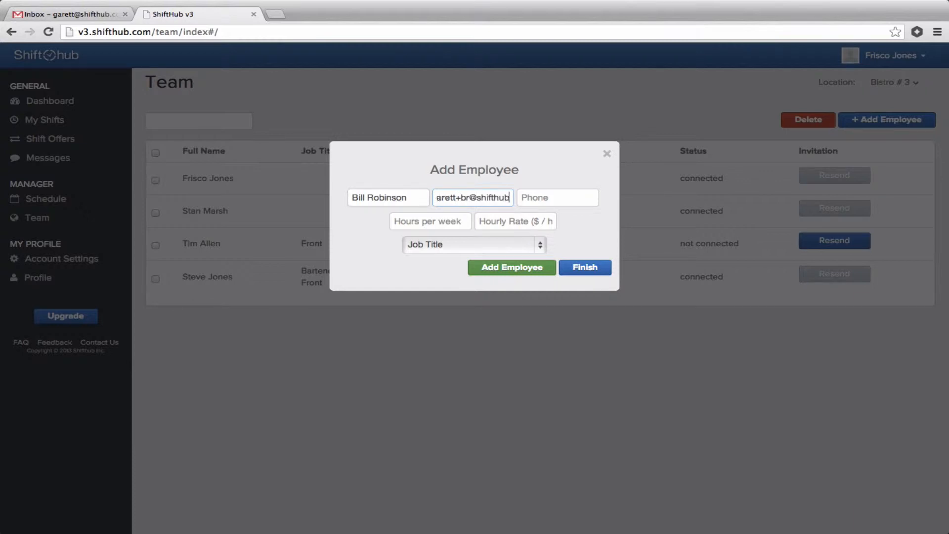
pyautogui.click(556, 198)
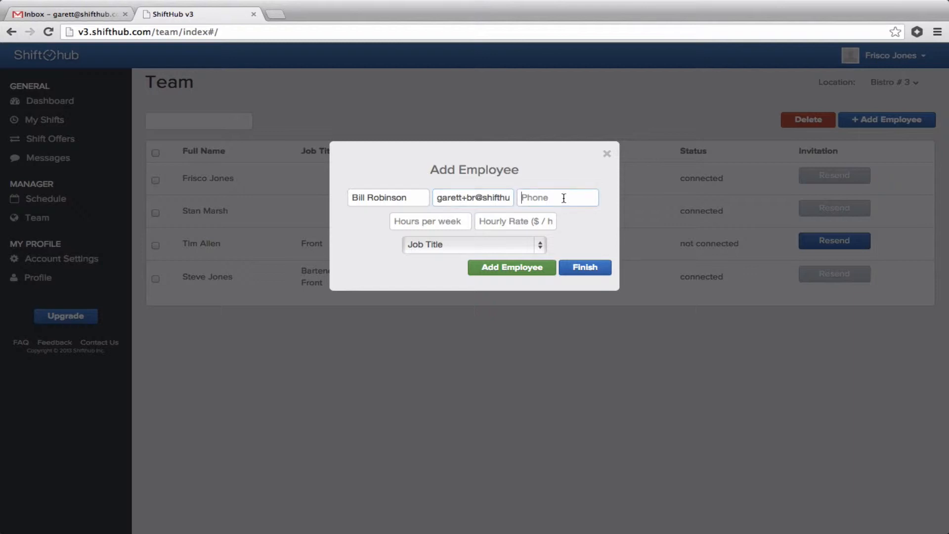
pyautogui.write('555-5555')
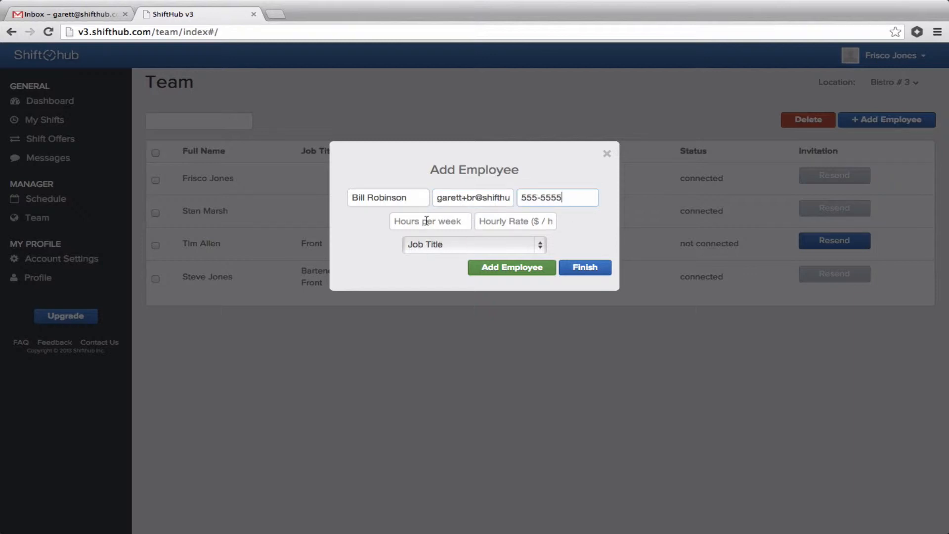
pyautogui.write('40')
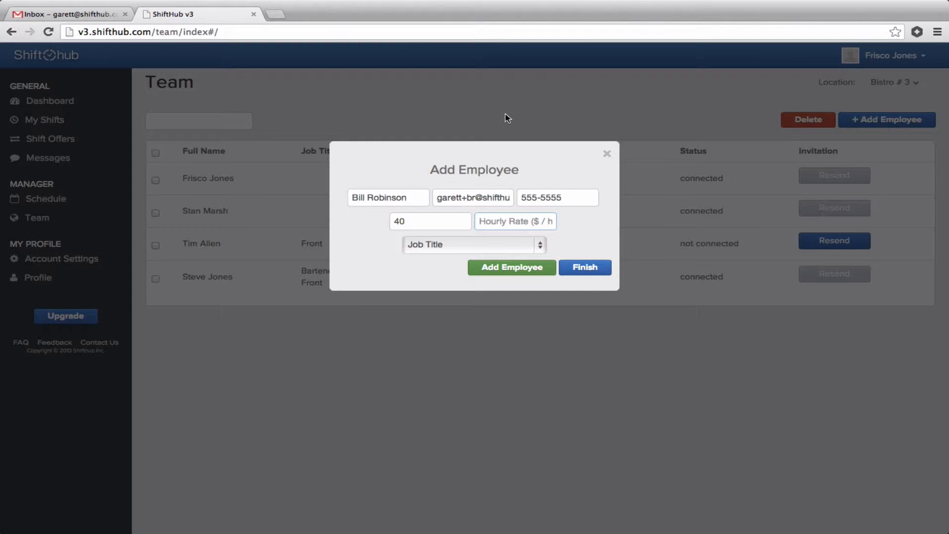
pyautogui.write('14')
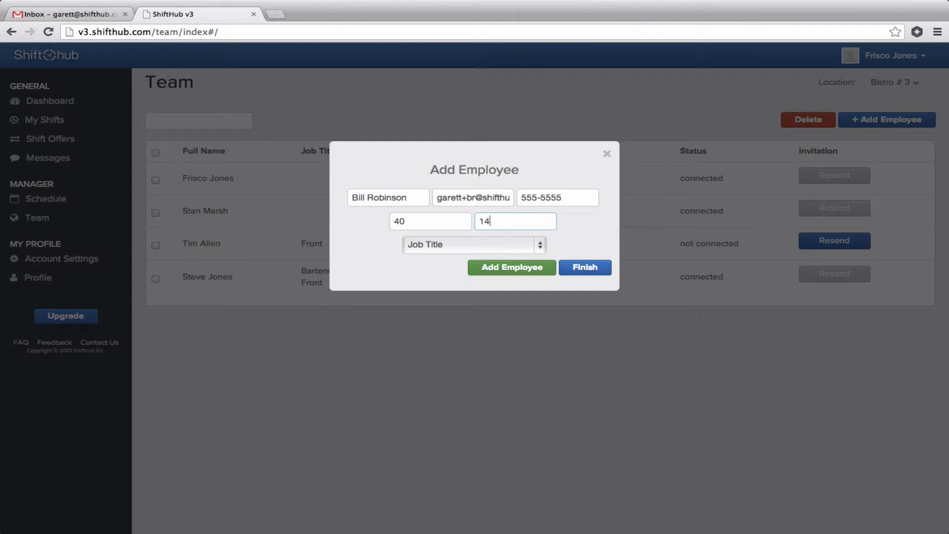
pyautogui.moveTo(531, 248)
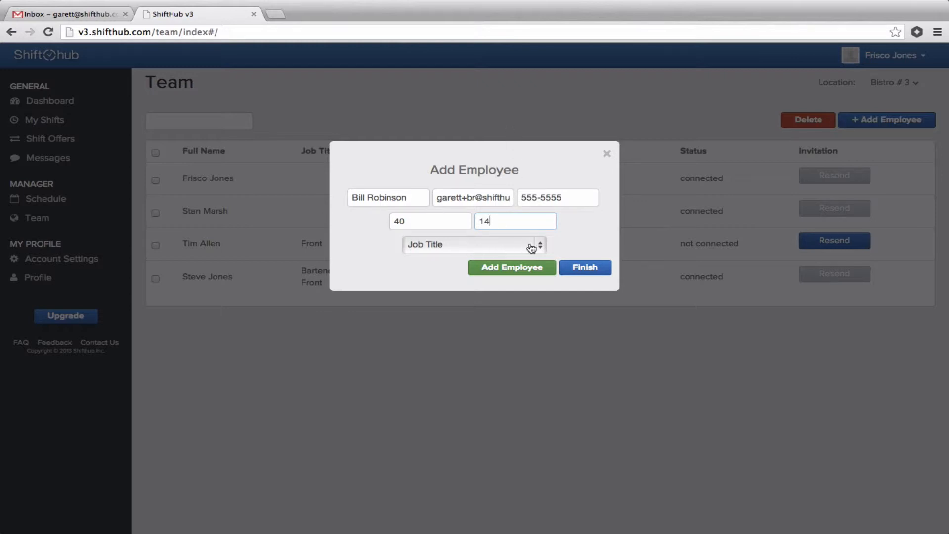
pyautogui.click(475, 244)
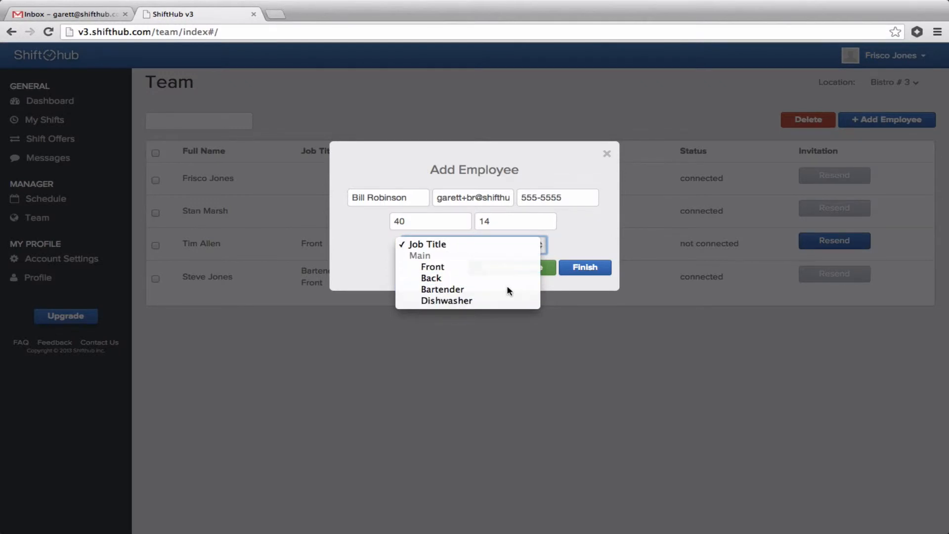
pyautogui.click(443, 288)
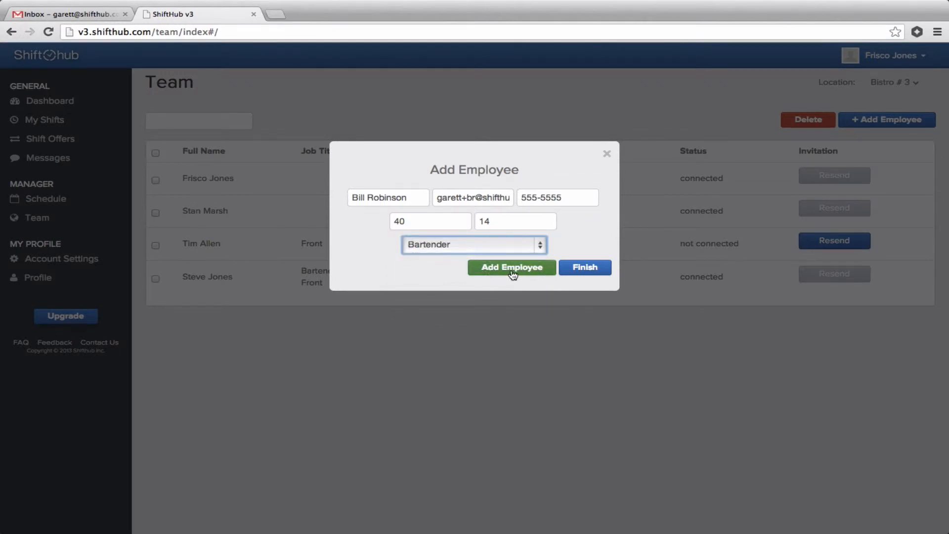
pyautogui.click(511, 267)
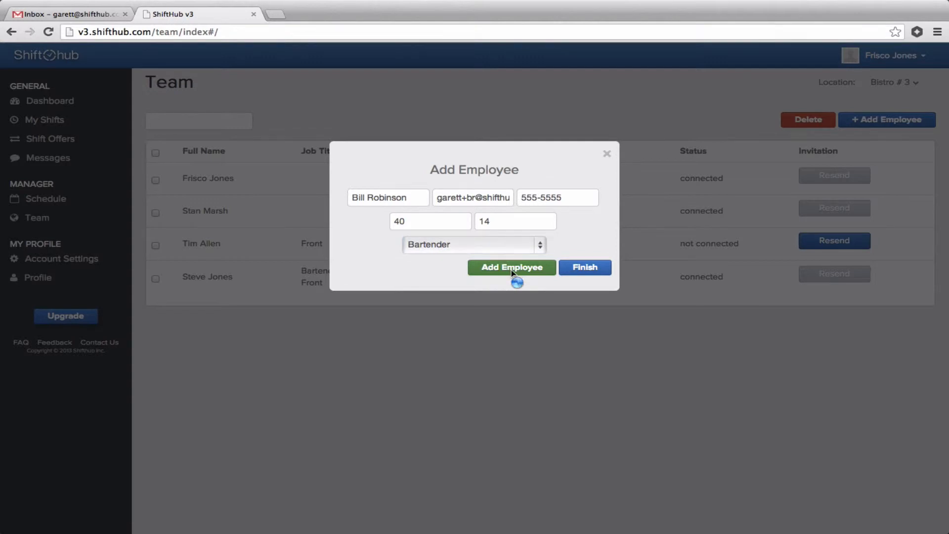
pyautogui.click(511, 267)
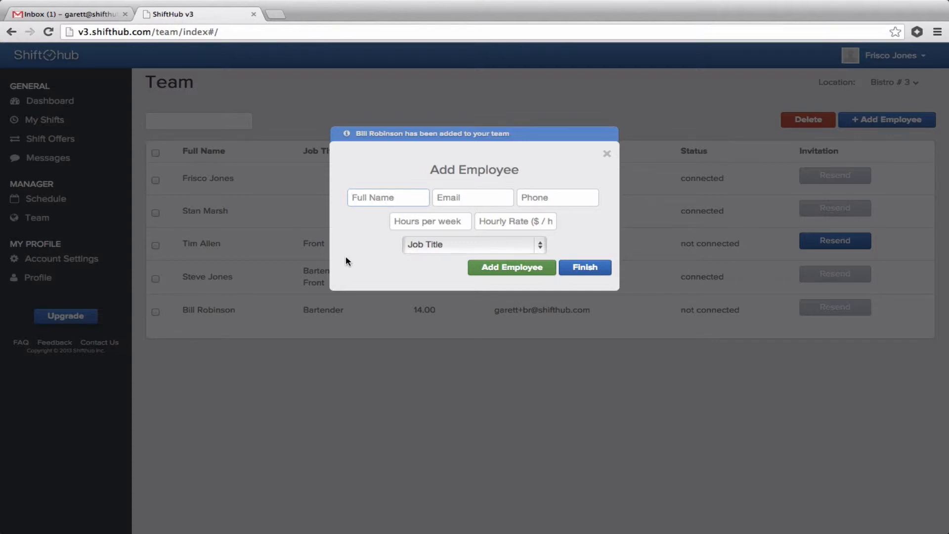
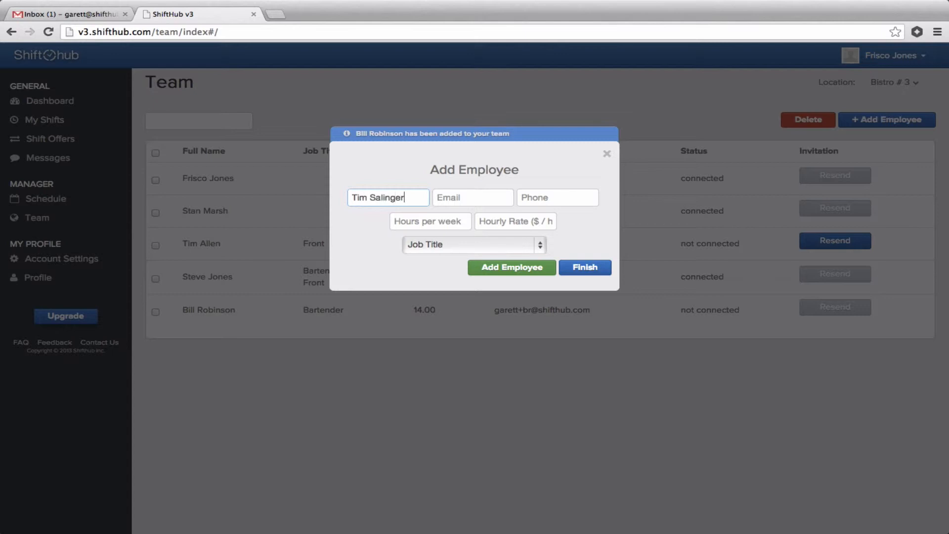
pyautogui.write('garett+')
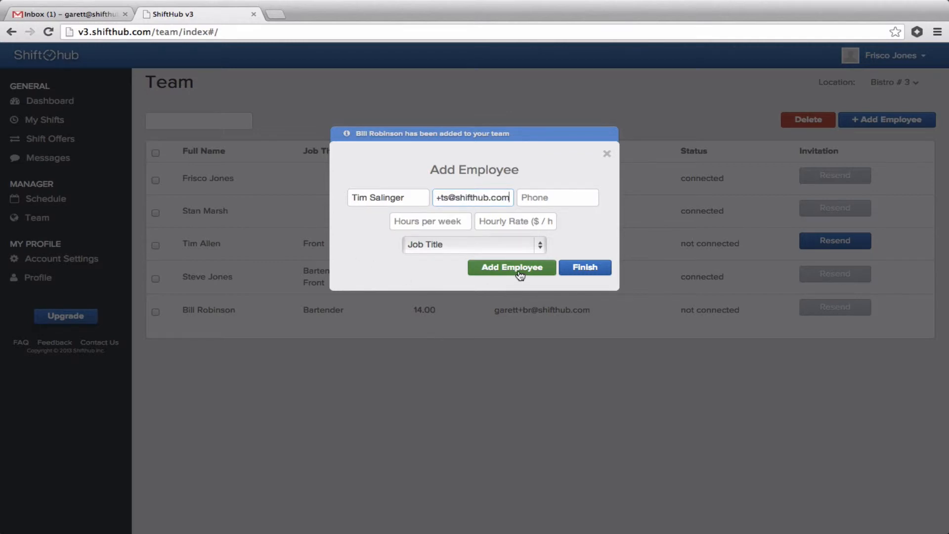
pyautogui.click(511, 267)
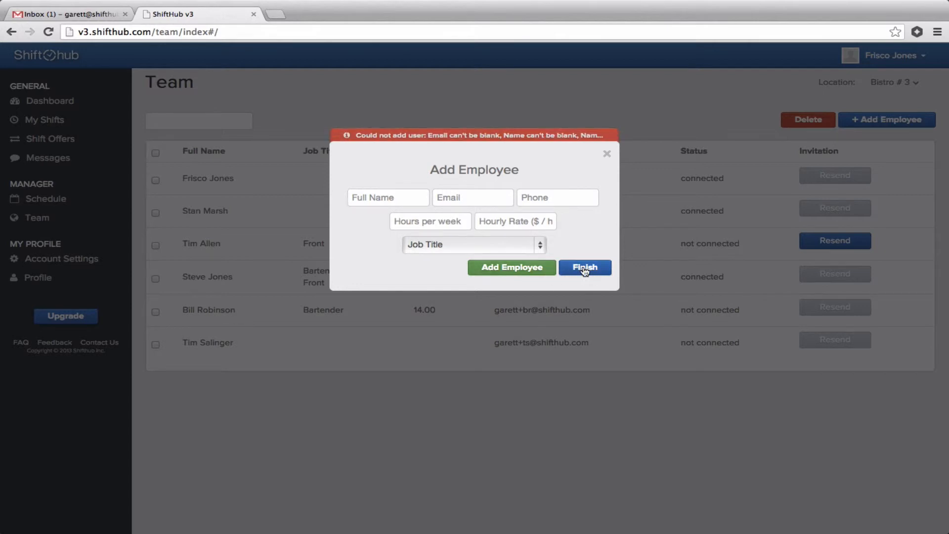
pyautogui.click(583, 267)
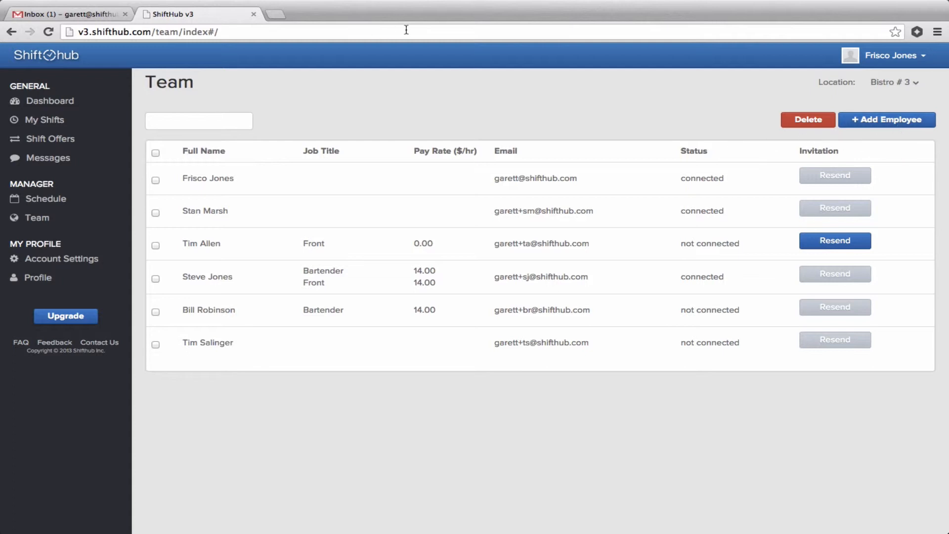
pyautogui.moveTo(320, 112)
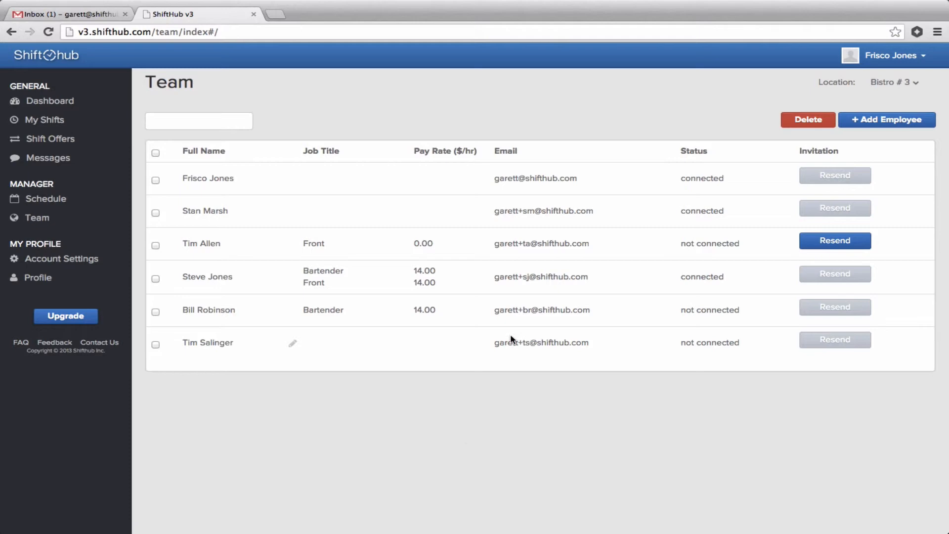
pyautogui.click(68, 13)
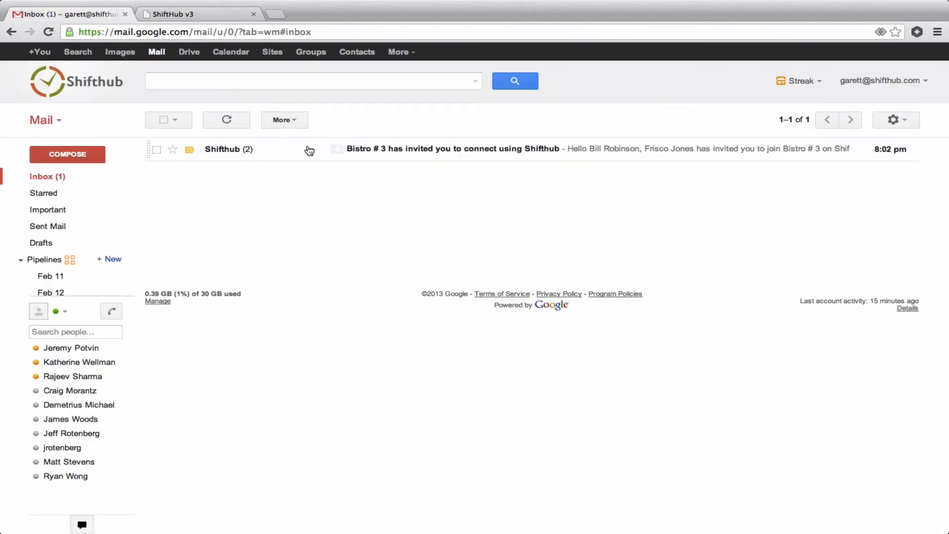
pyautogui.click(451, 149)
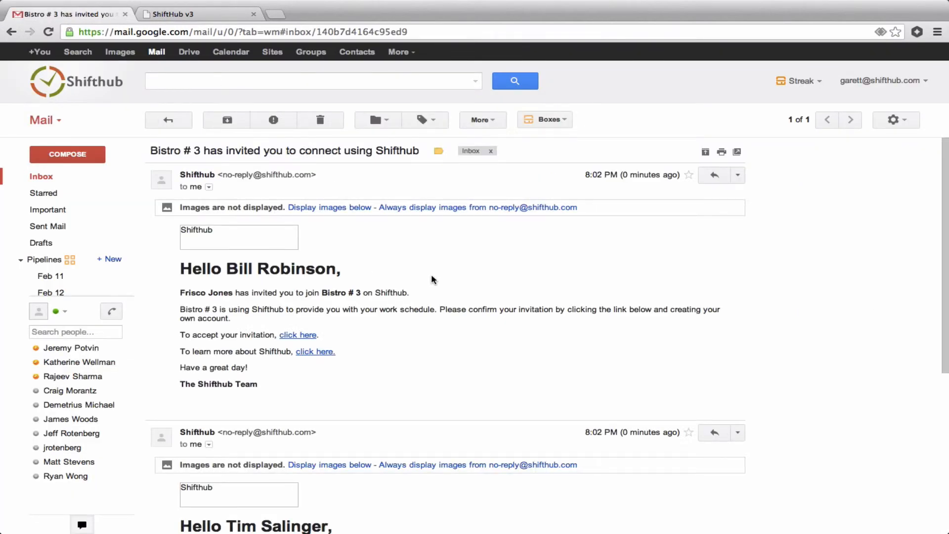
pyautogui.scroll(-3)
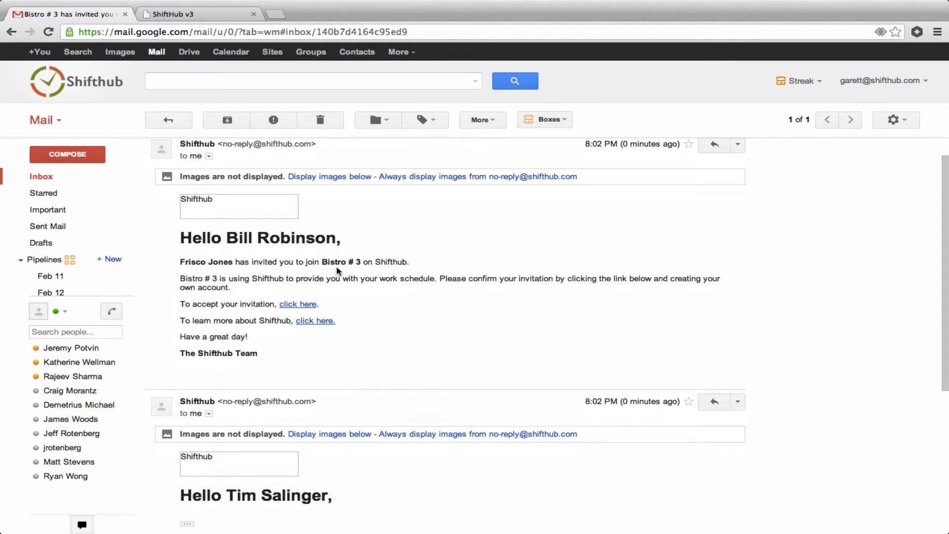
pyautogui.moveTo(447, 312)
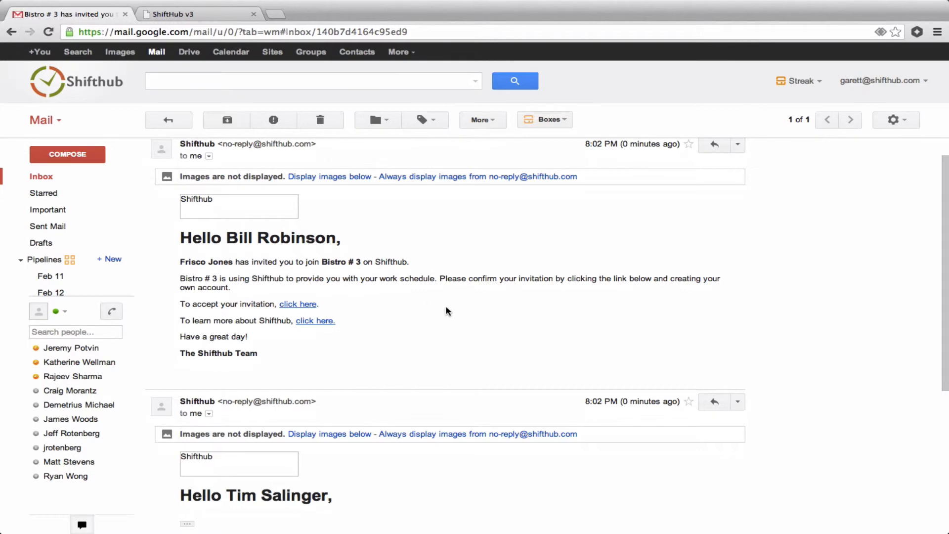
pyautogui.moveTo(298, 303)
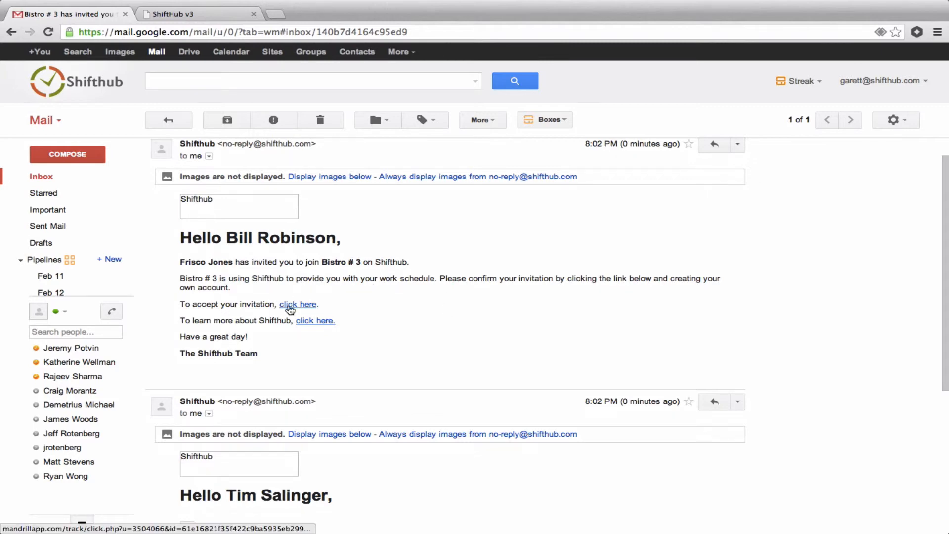
pyautogui.click(298, 304)
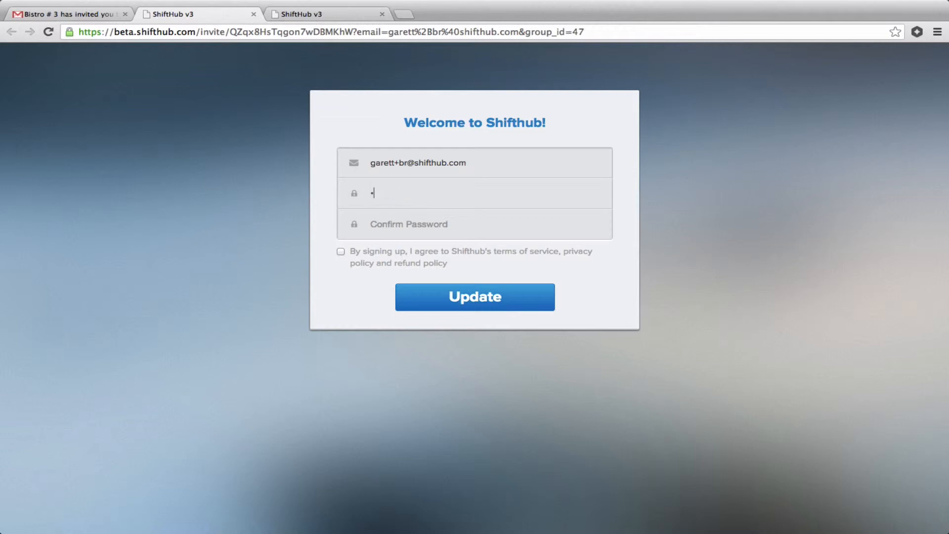
pyautogui.write('password')
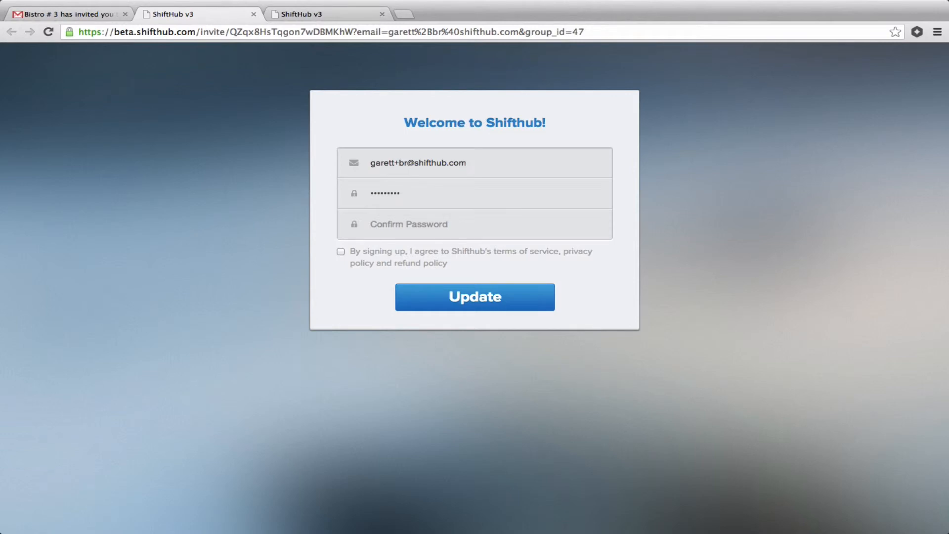
pyautogui.write('password')
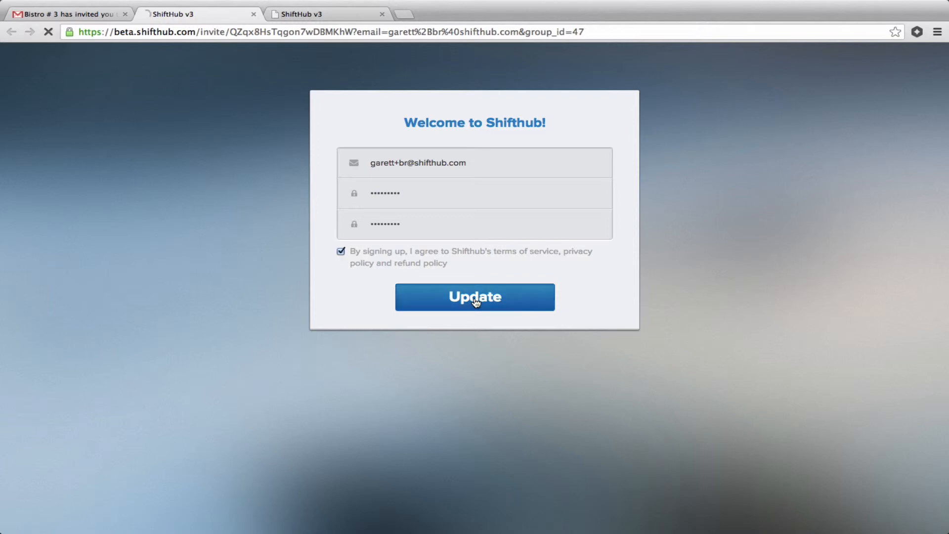
pyautogui.click(475, 296)
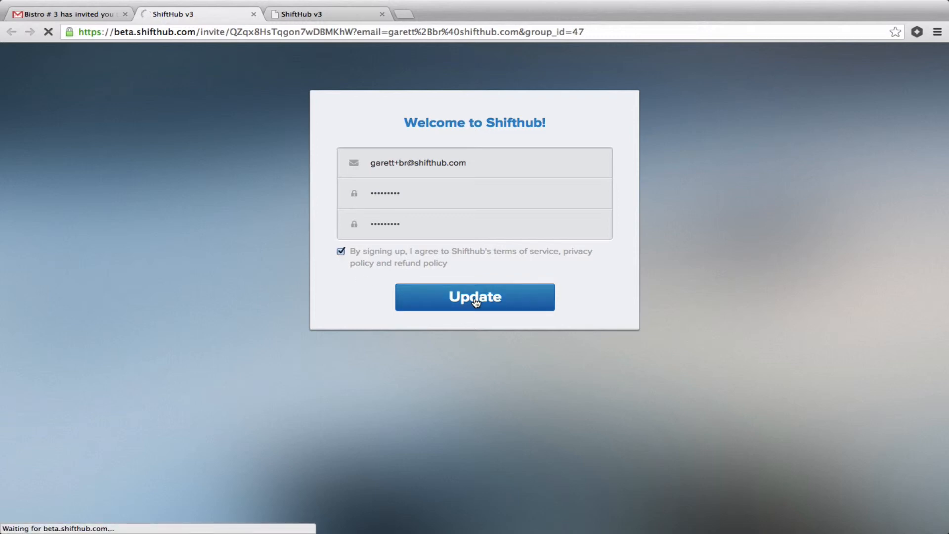
pyautogui.click(474, 297)
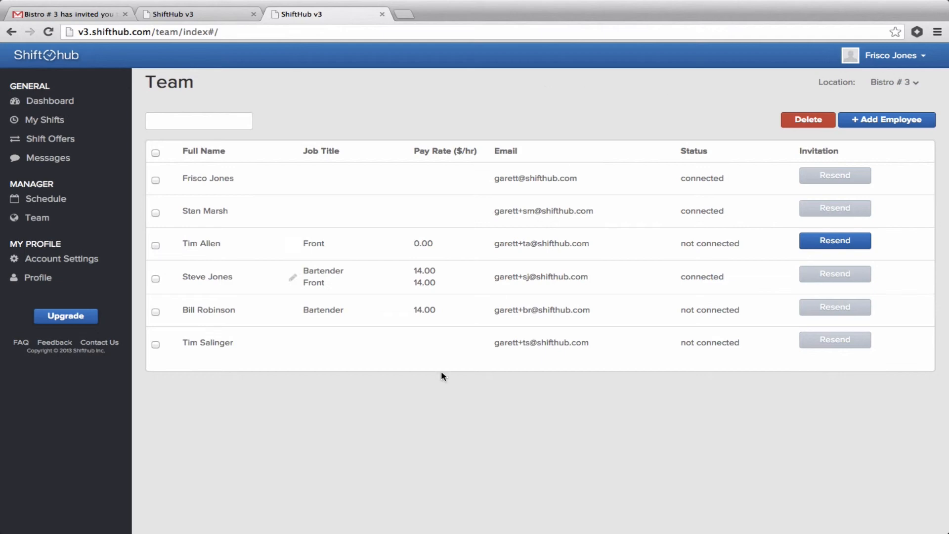
pyautogui.moveTo(298, 331)
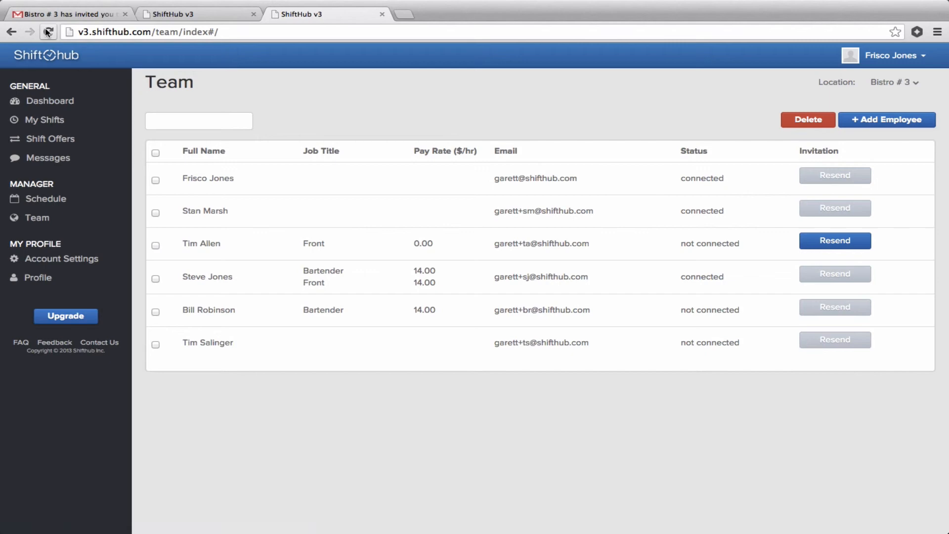
pyautogui.click(48, 32)
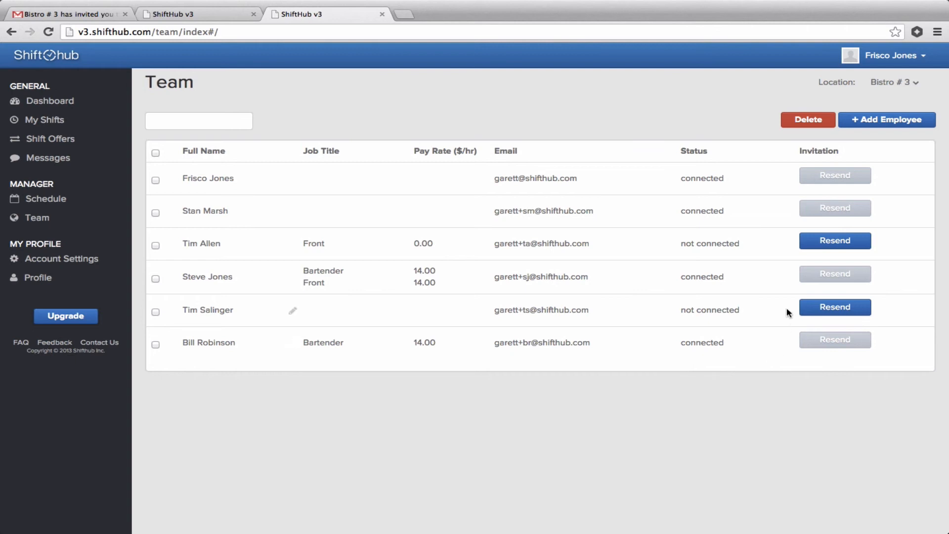
pyautogui.click(835, 306)
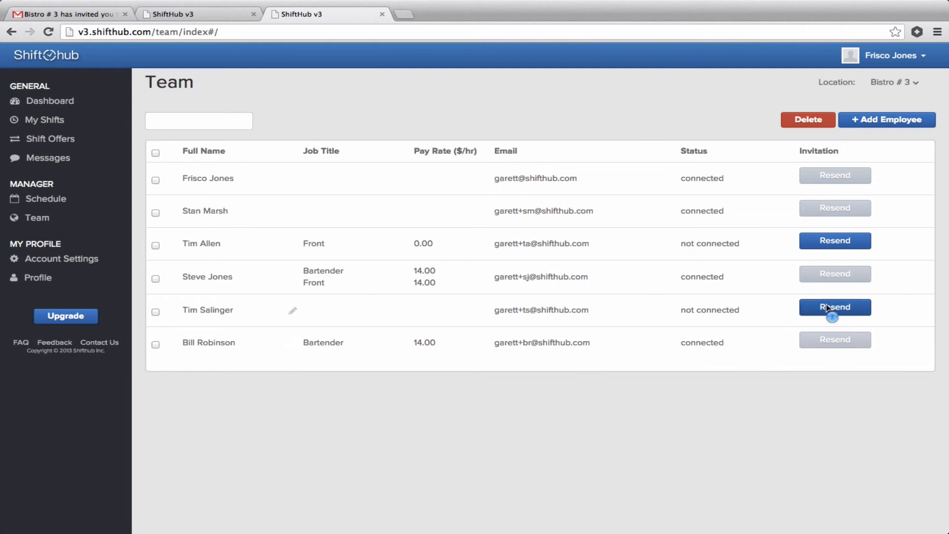
pyautogui.click(834, 306)
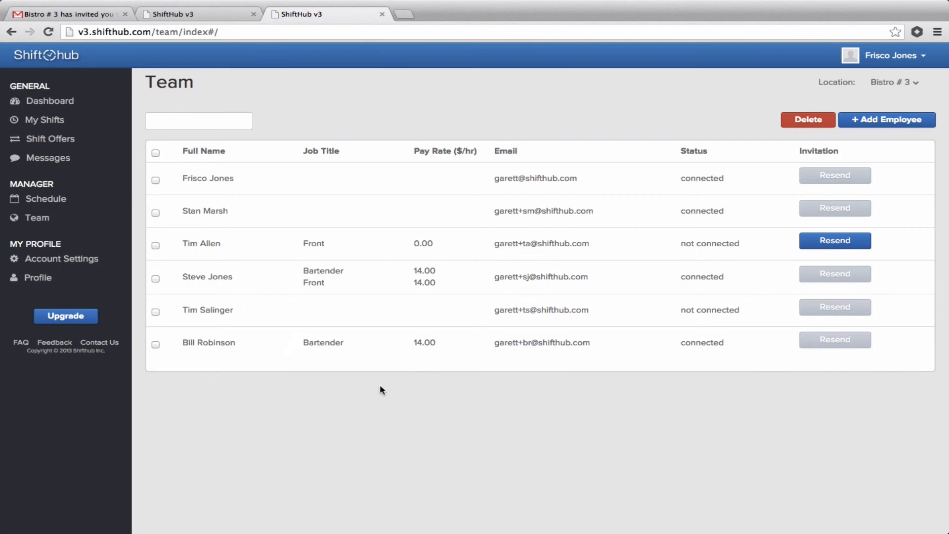
pyautogui.moveTo(292, 302)
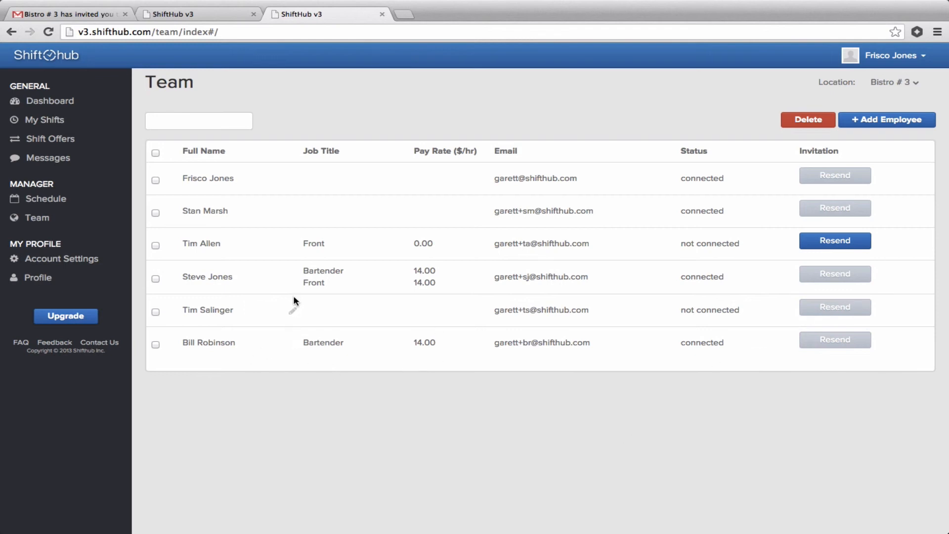
pyautogui.moveTo(291, 344)
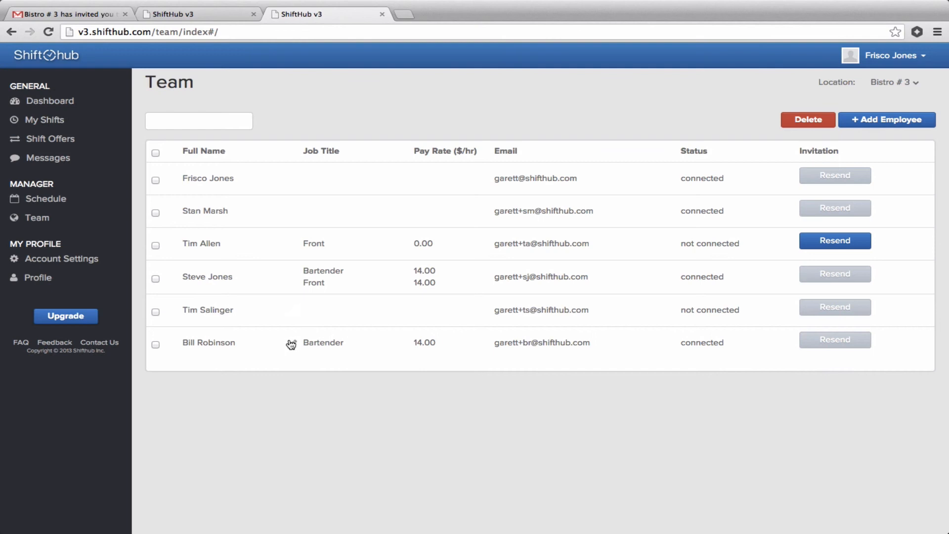
pyautogui.moveTo(292, 347)
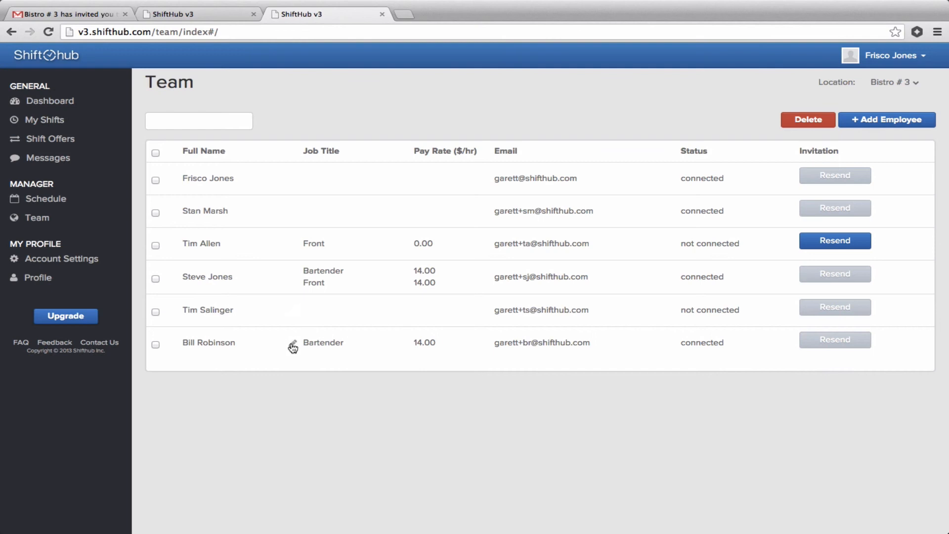
pyautogui.click(293, 347)
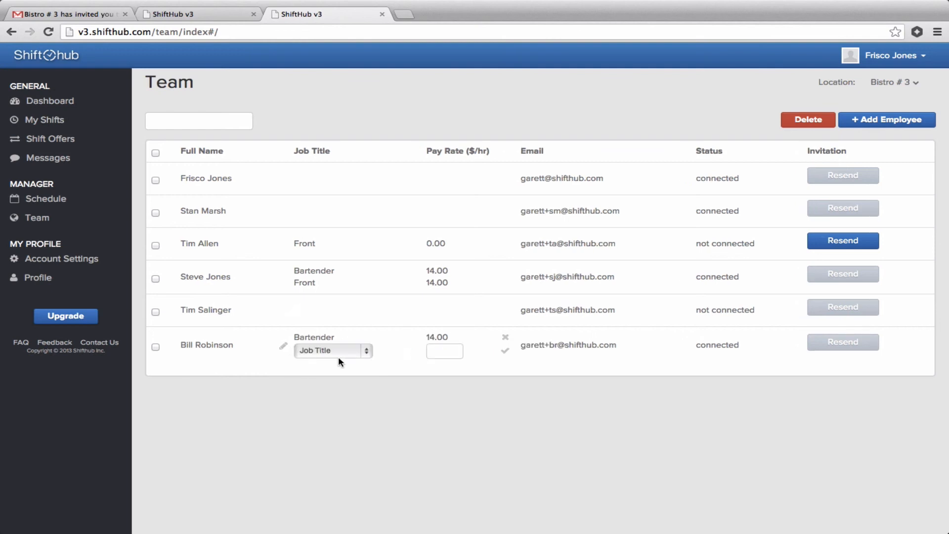
pyautogui.moveTo(357, 362)
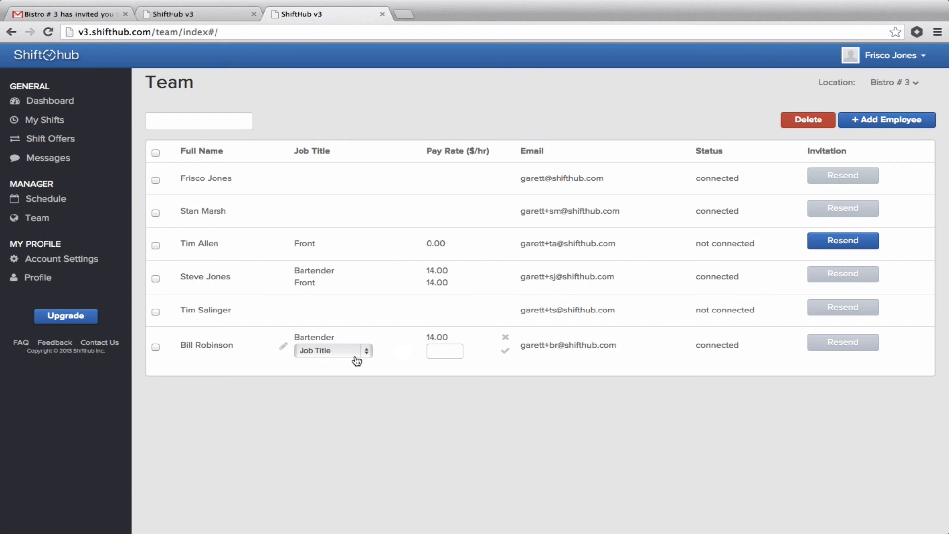
pyautogui.click(333, 350)
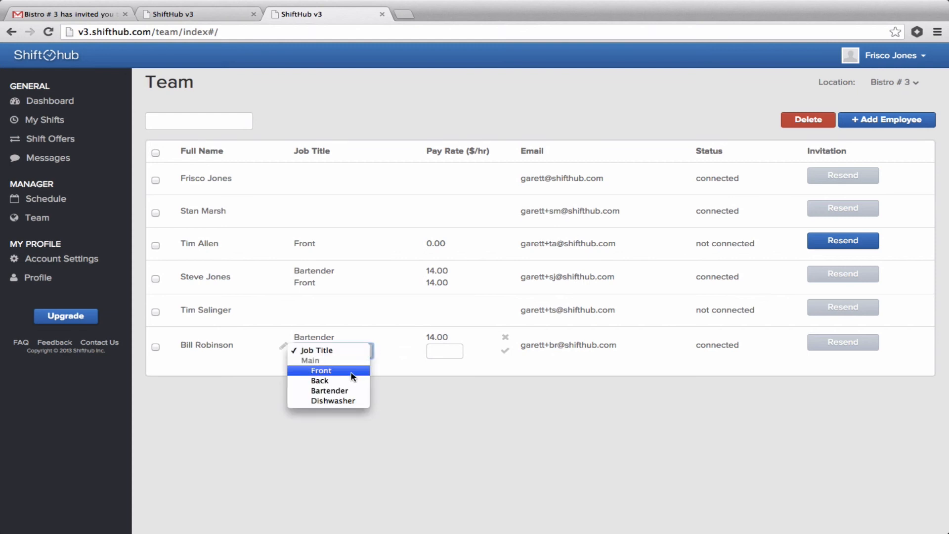
pyautogui.click(321, 370)
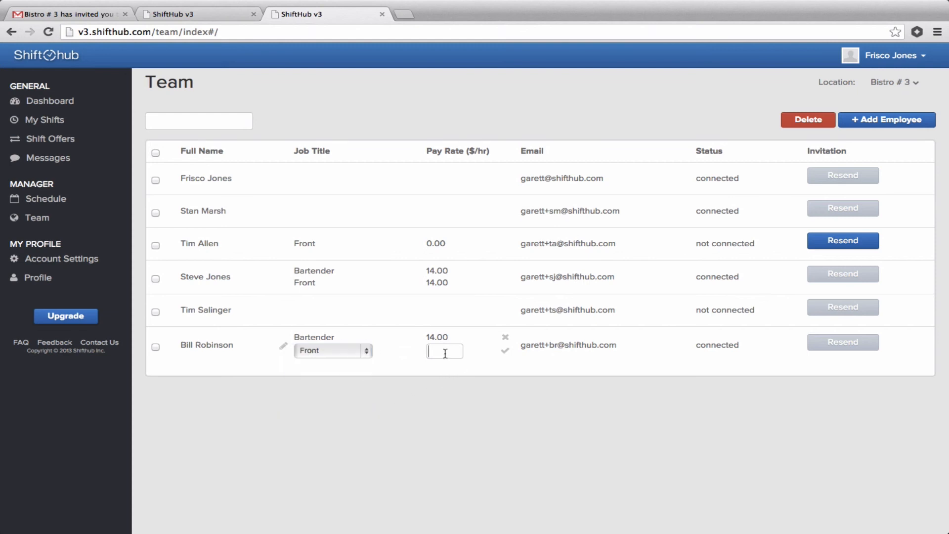
pyautogui.write('14')
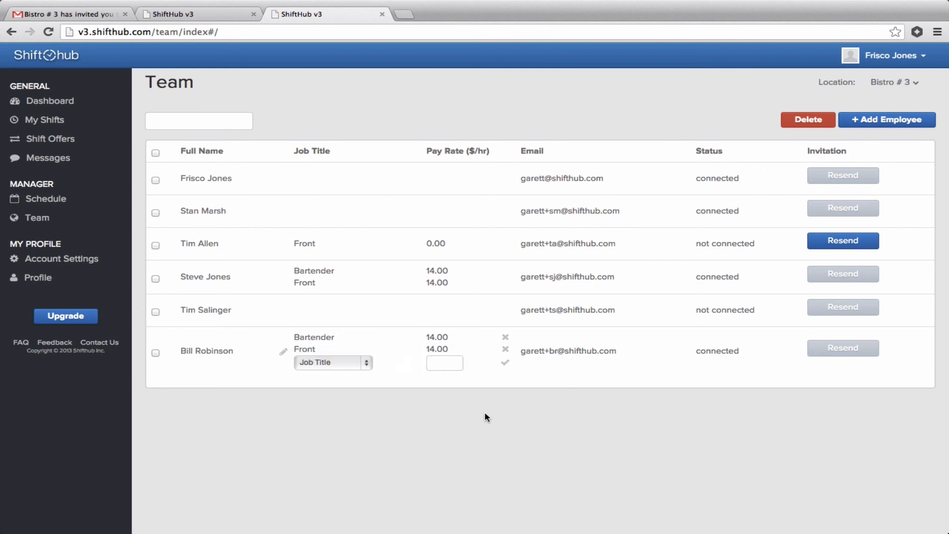
pyautogui.moveTo(505, 338)
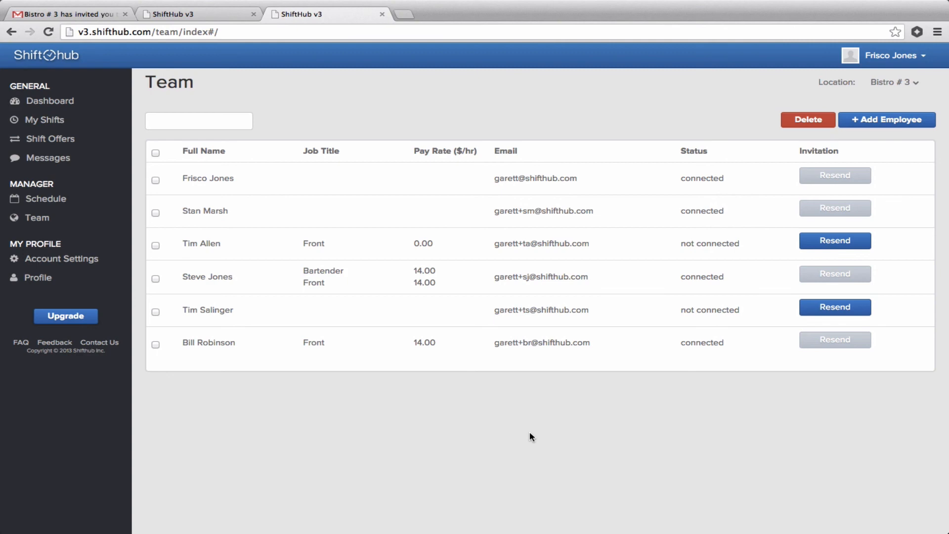
pyautogui.moveTo(532, 436)
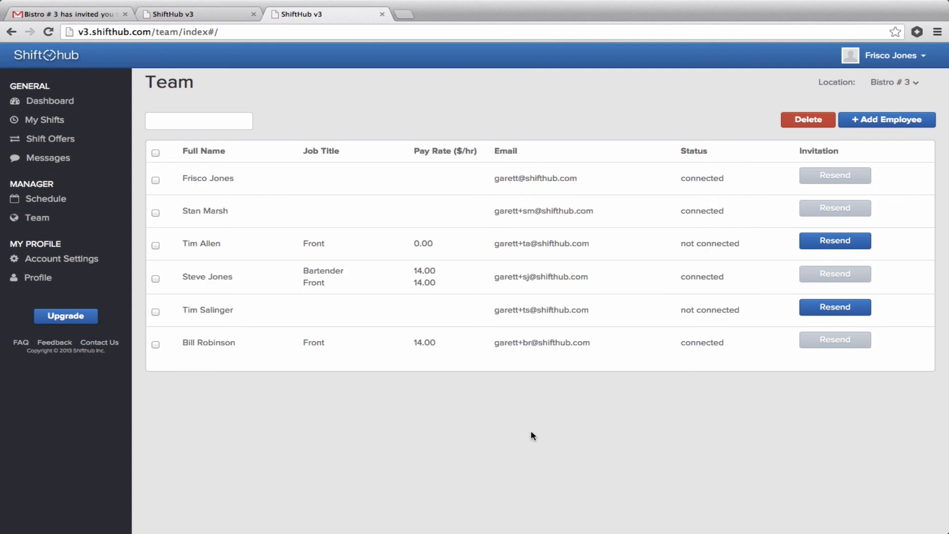